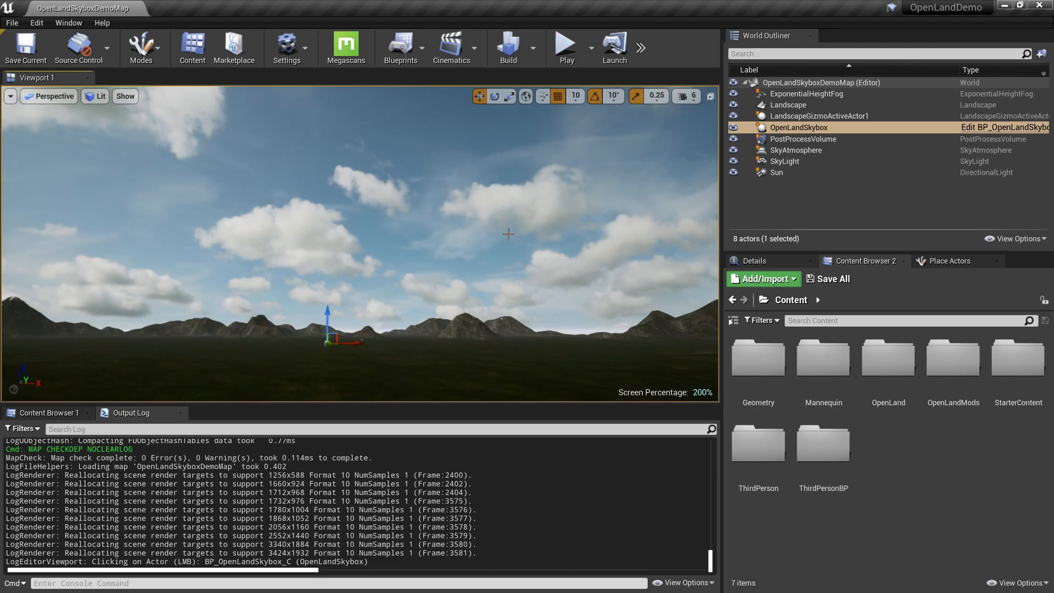
mouse_move(759, 269)
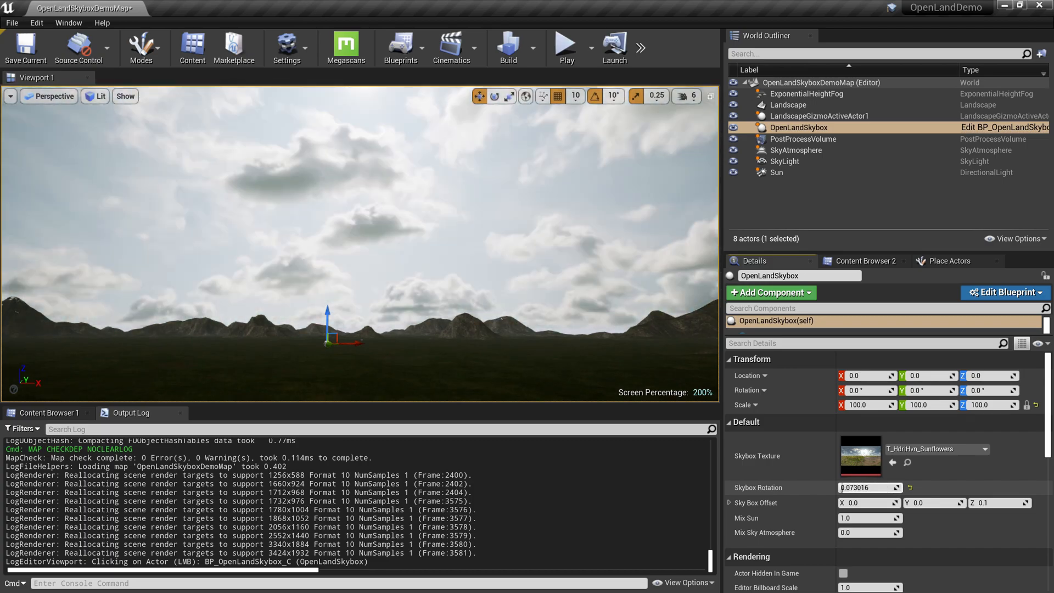
Step: Set OpenLandSkybox Skybox Rotation to 0.704762 and Mix Sun to 0
type("0.387302")
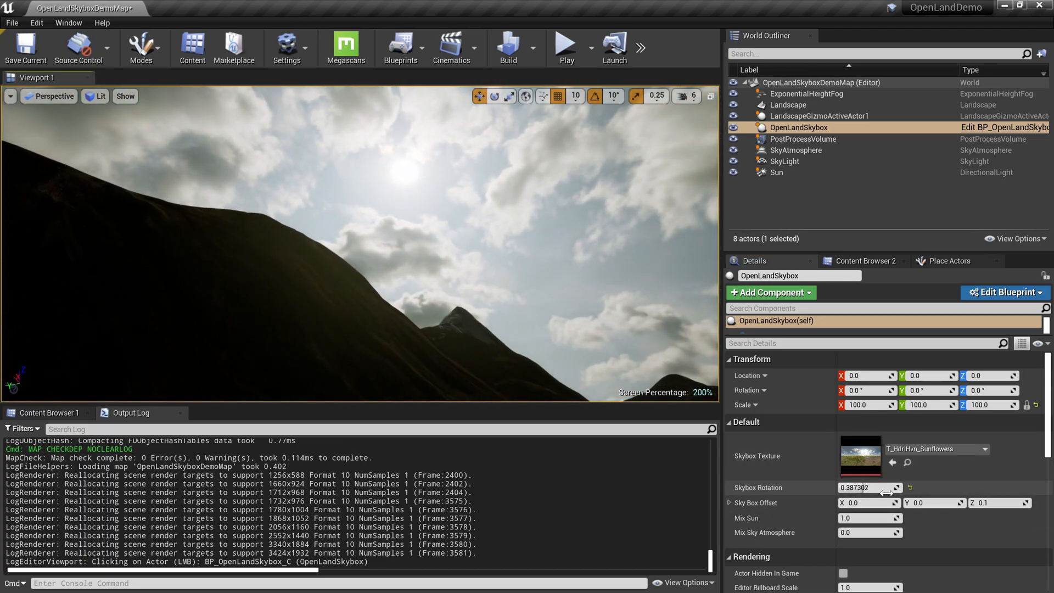
left_click_drag(868, 488, 887, 488)
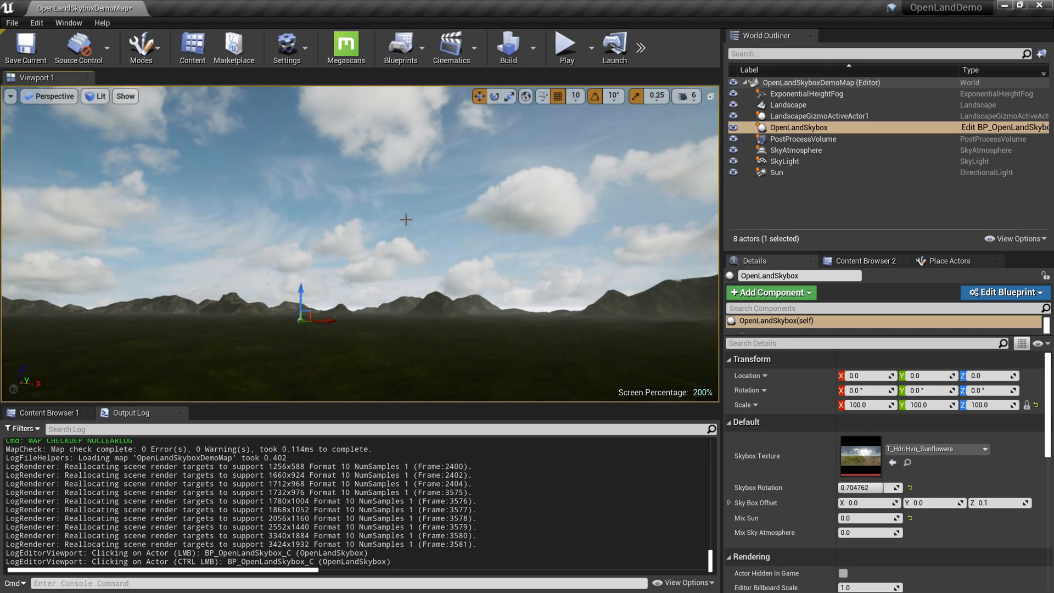
left_click_drag(405, 220, 449, 297)
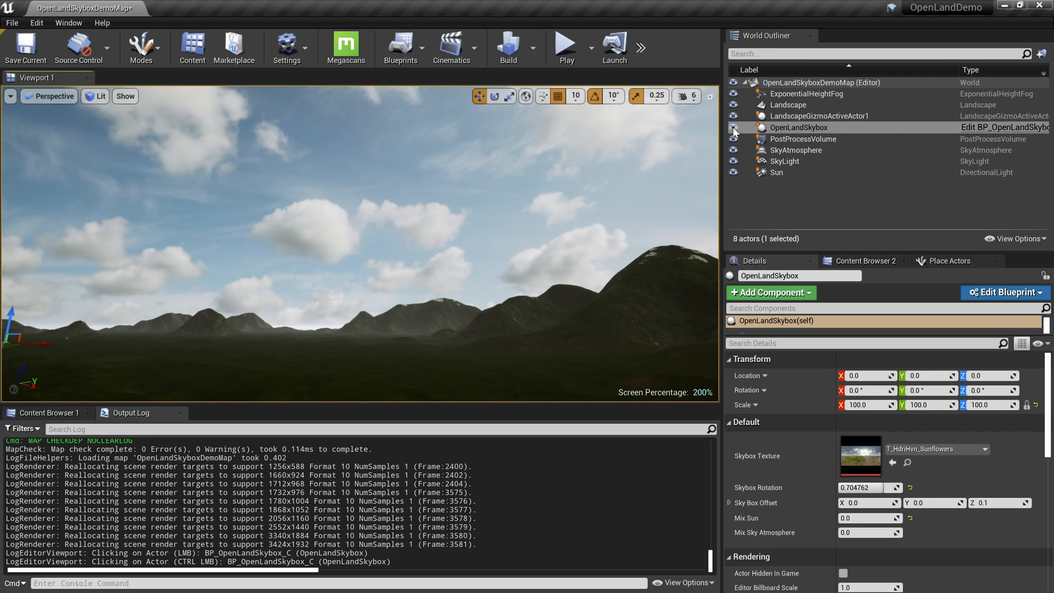
Step: Set SkyAtmosphere Absorption Scale to 0.129156 and skybox Mix Sky Atmosphere to 4.290718
left_click(799, 126)
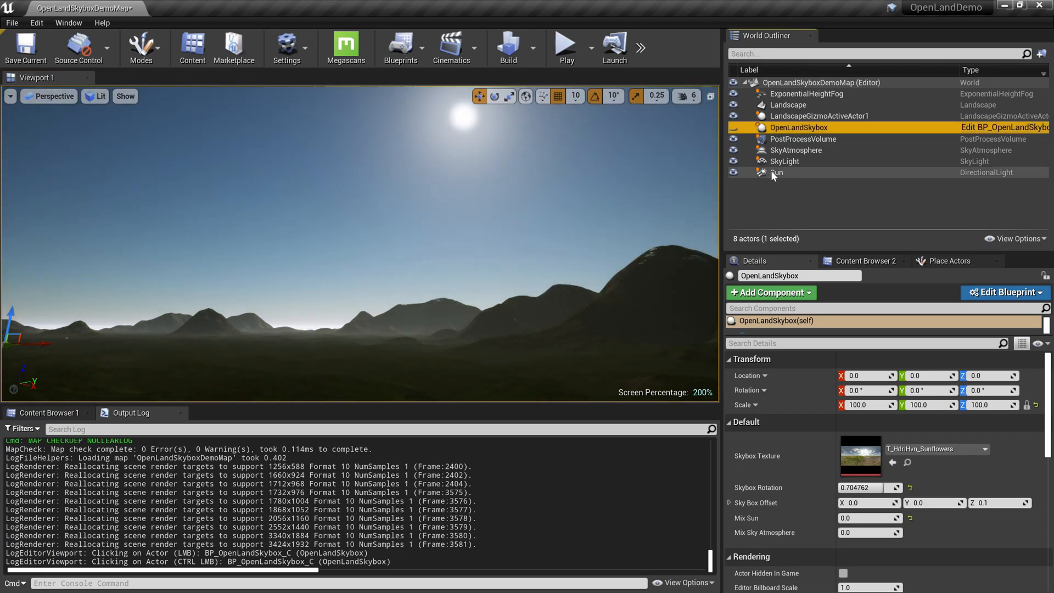
left_click(796, 150)
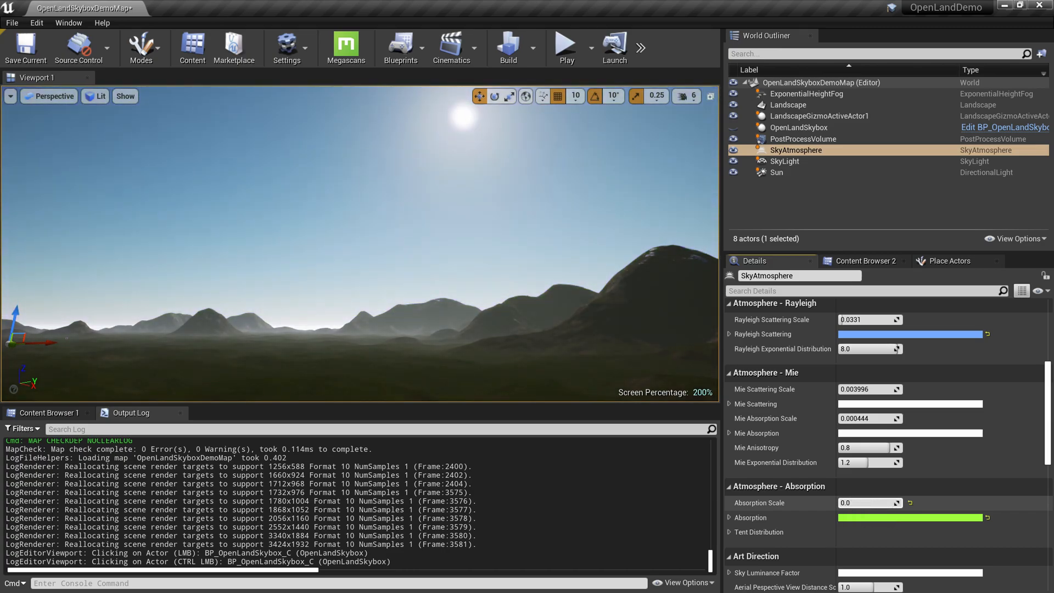
type("0.129156")
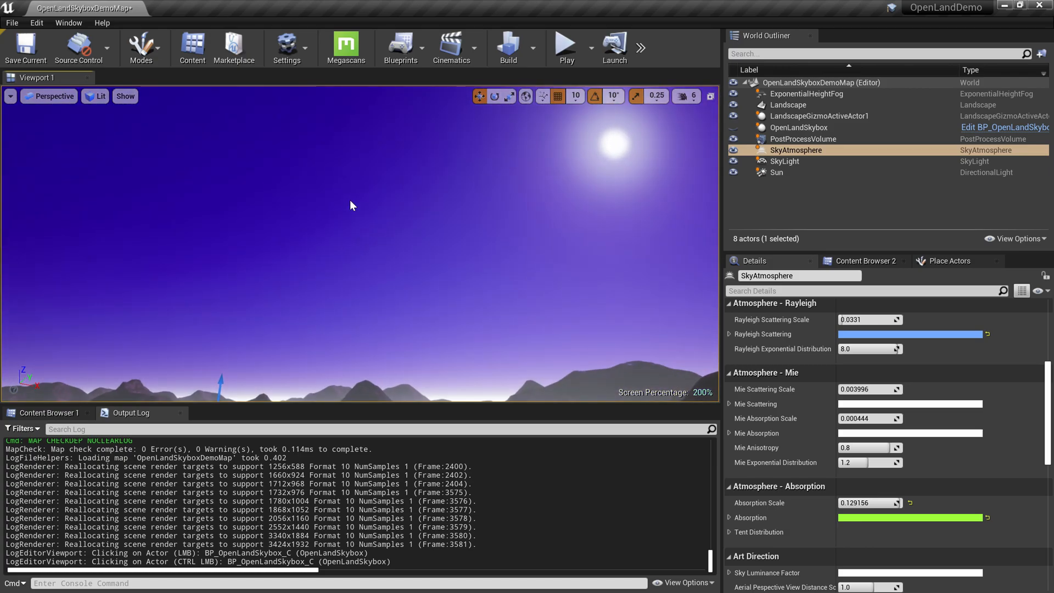
mouse_move(845, 231)
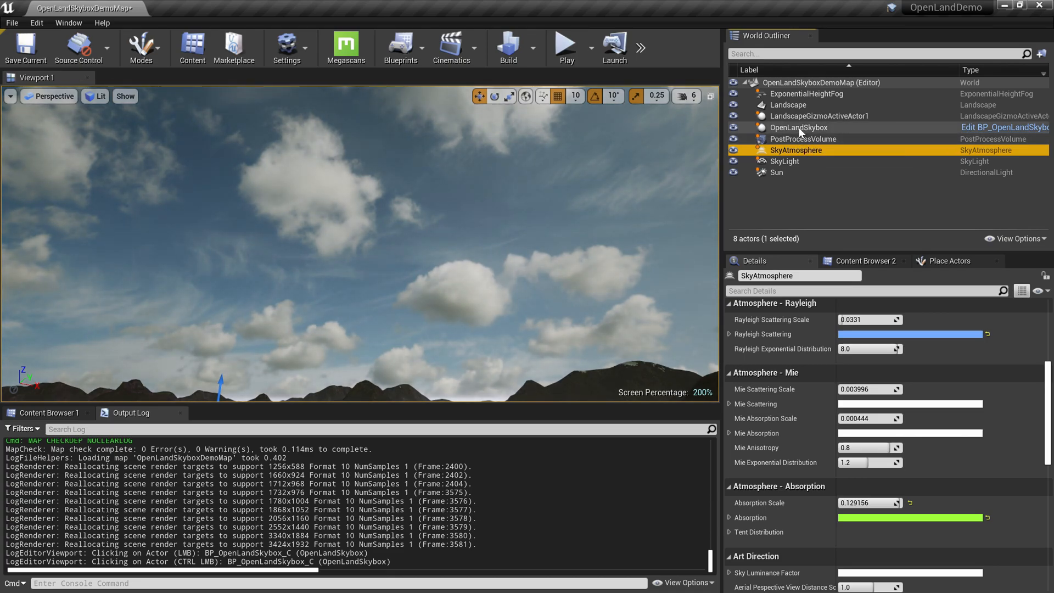
left_click(800, 126)
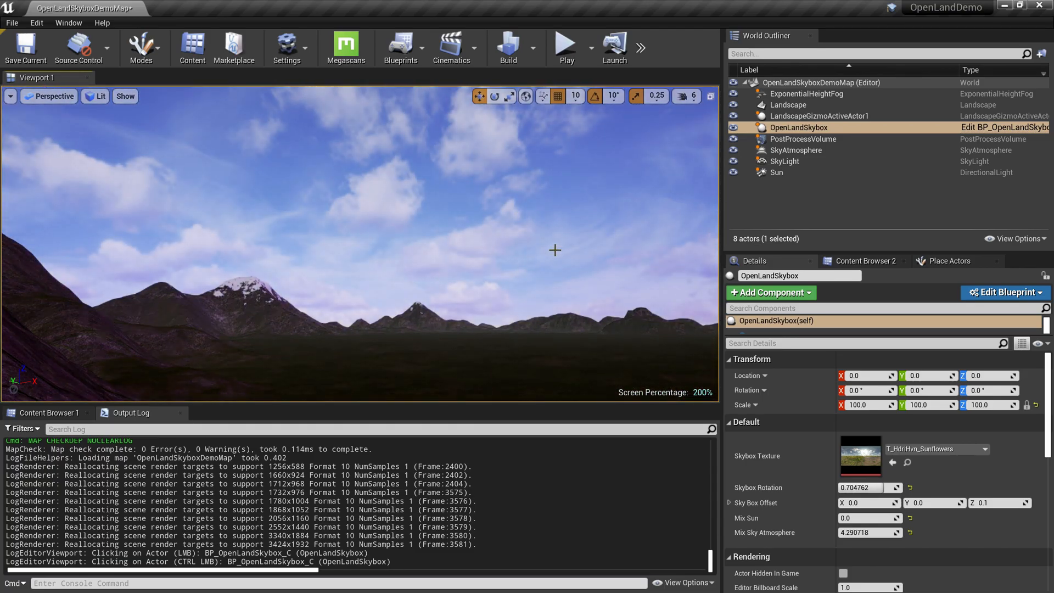
Step: Open the OpenLandMods folder in Content Browser and delete the OpenLandSkybox actor
left_click(866, 261)
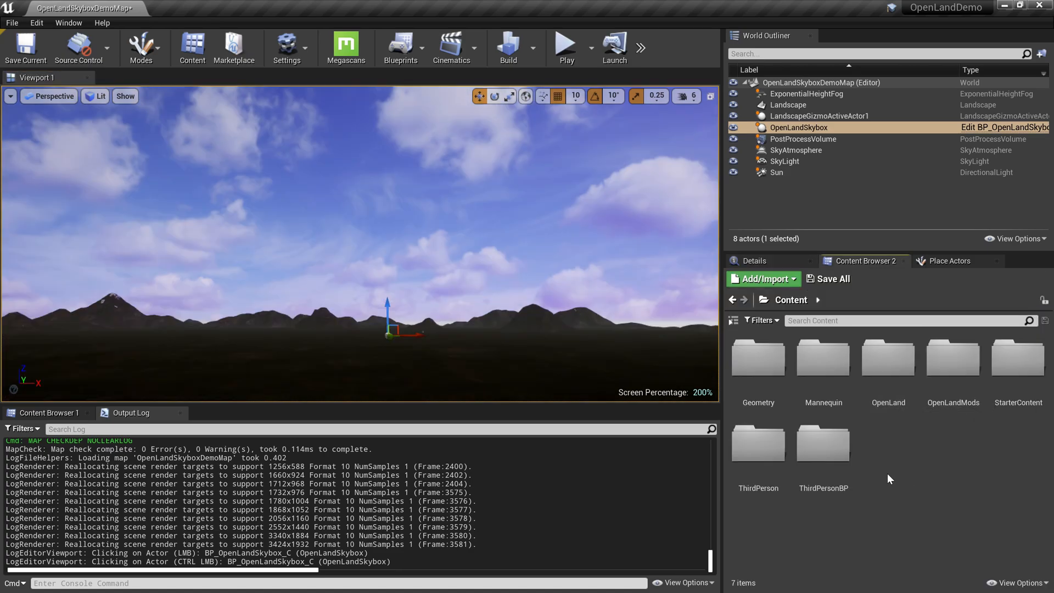
mouse_move(971, 435)
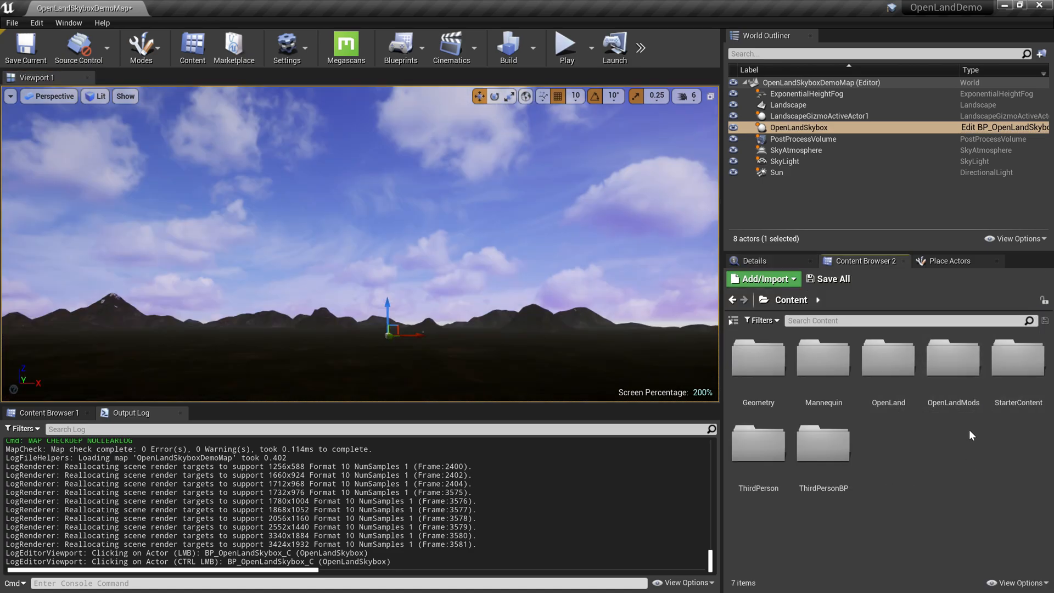
left_click(952, 358)
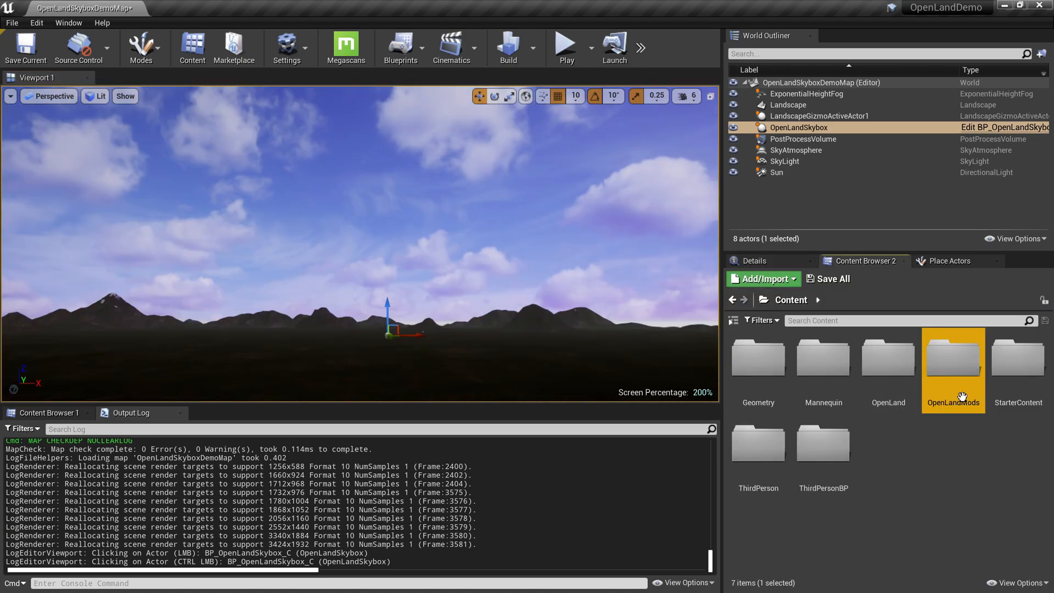
double_click(953, 358)
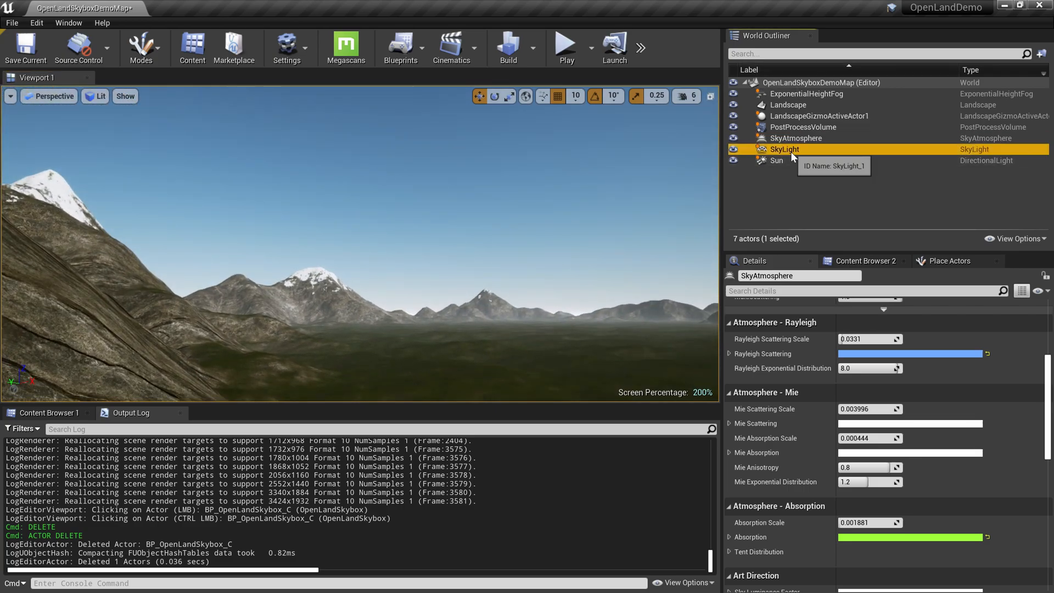
Step: Select the Sun directional light in the World Outliner
left_click(777, 159)
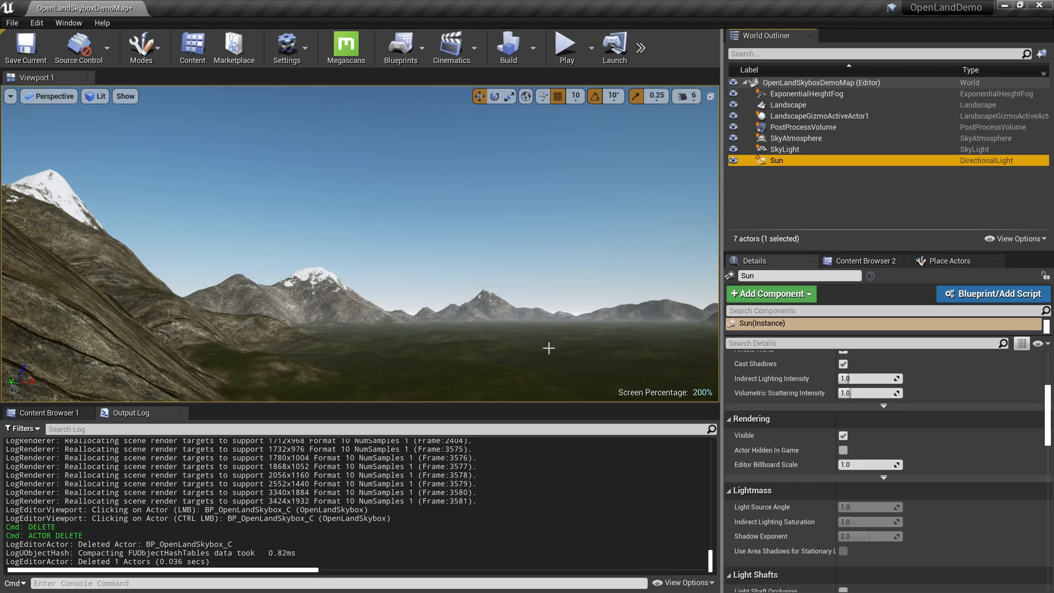
mouse_move(608, 300)
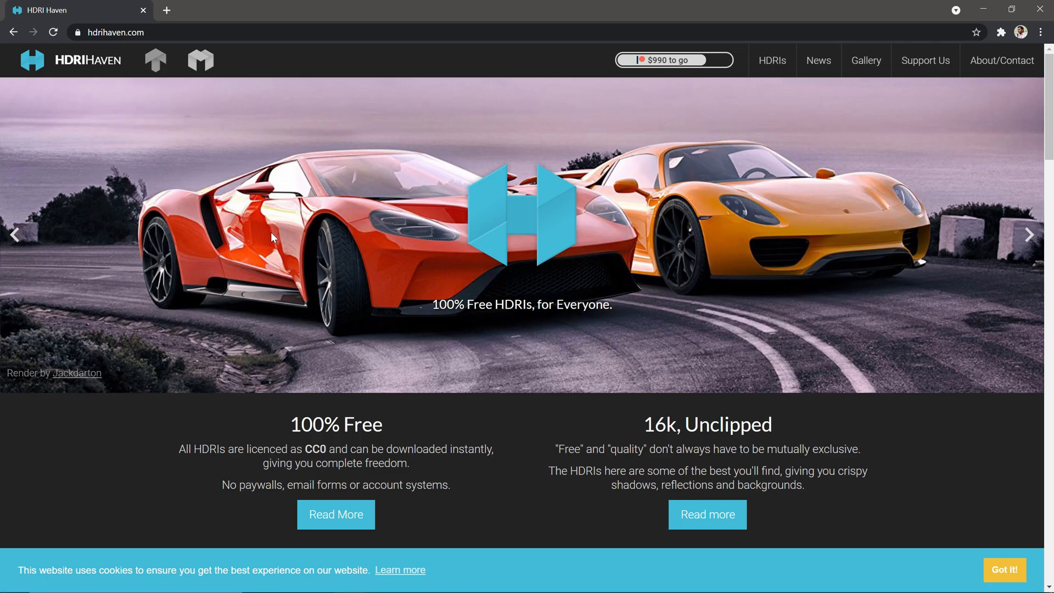
mouse_move(82, 94)
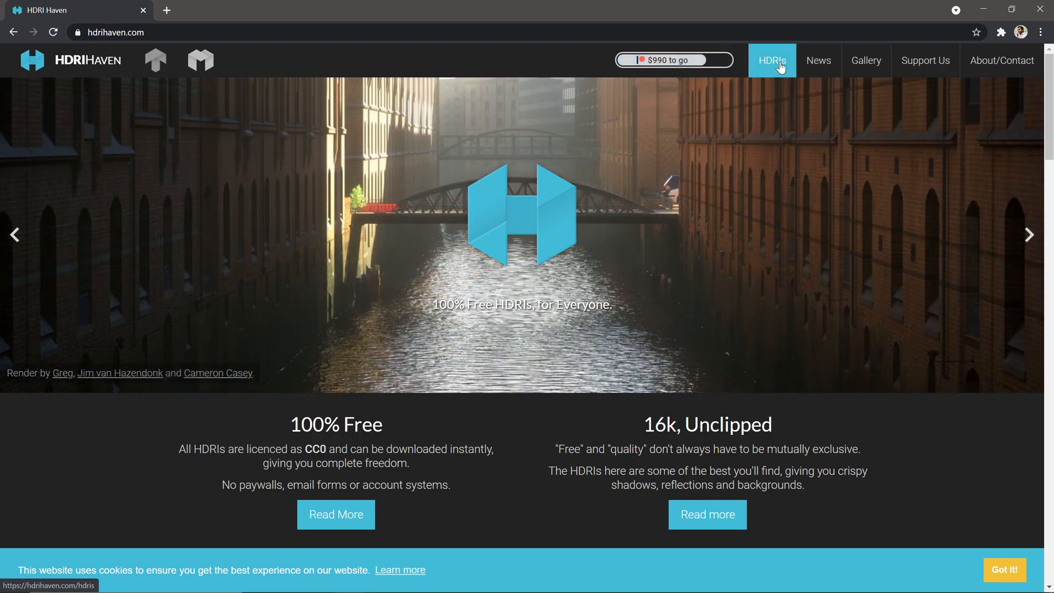
Step: Find Driving School under HDRI Haven's Skies category and download the 4k HDR
left_click(772, 61)
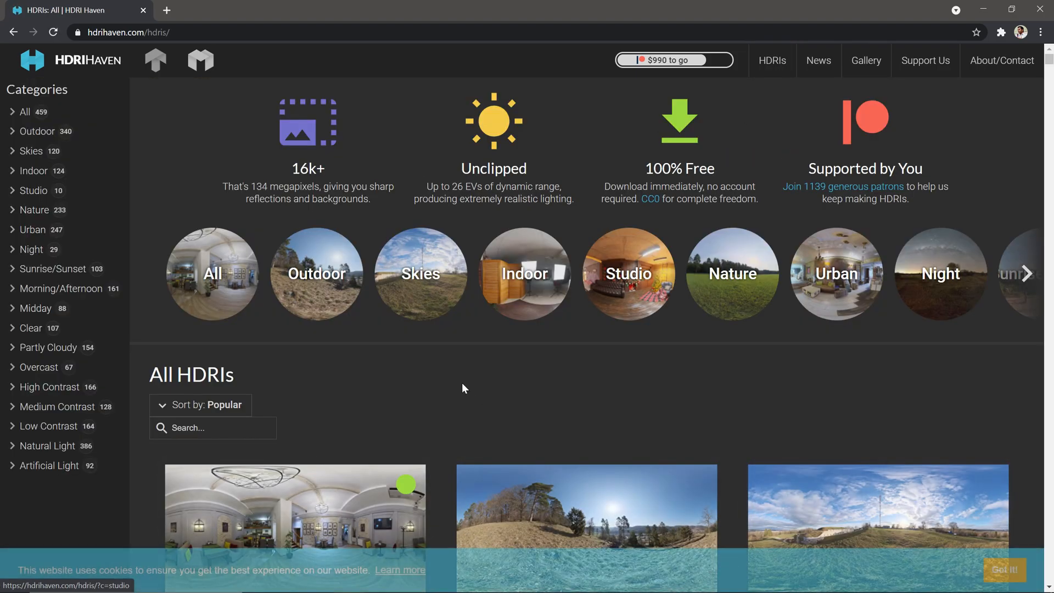
left_click(420, 273)
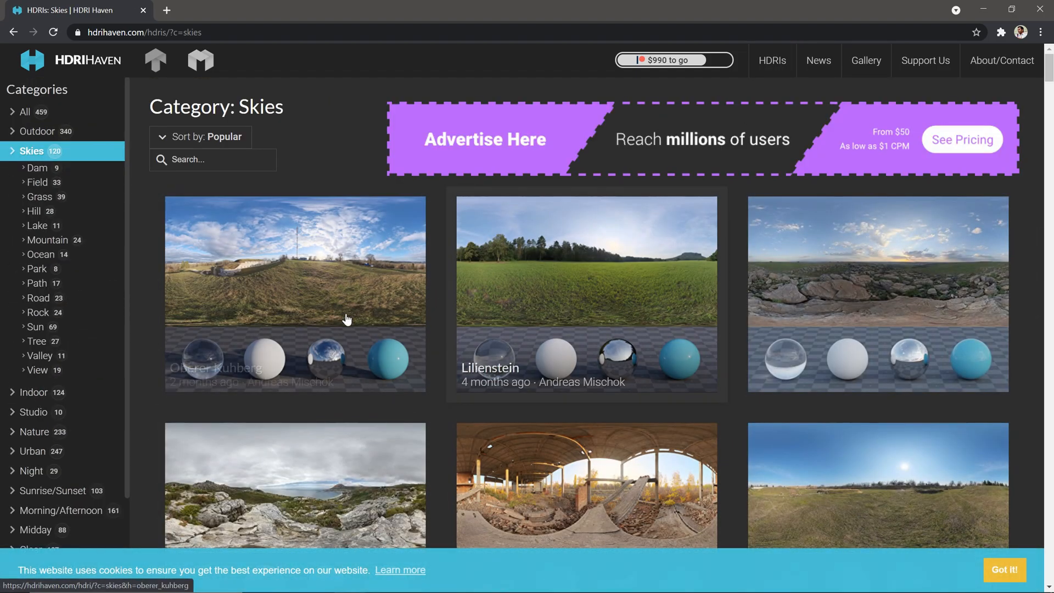
scroll("down", 3)
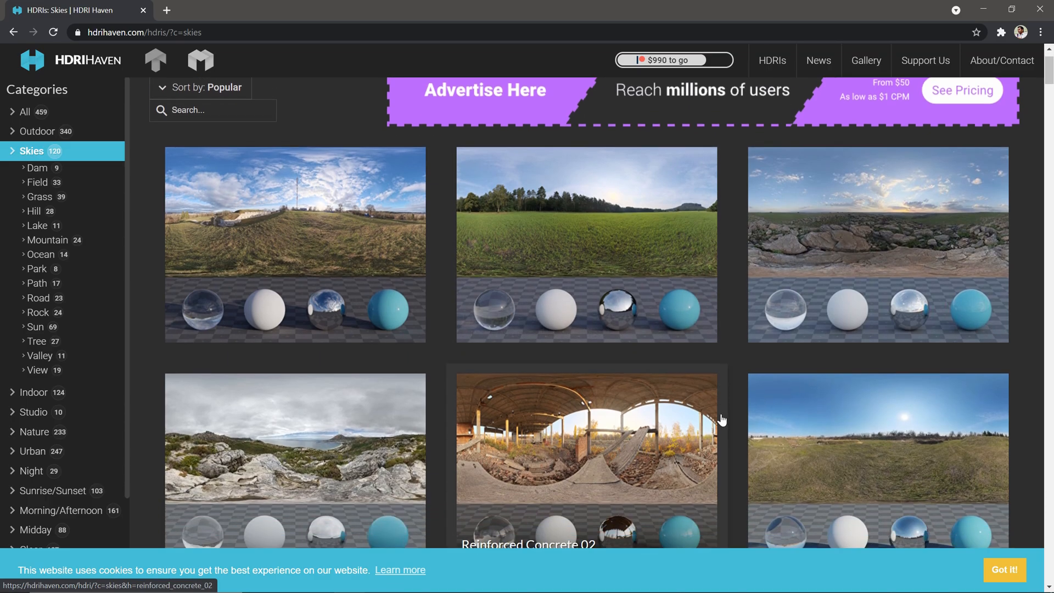
scroll("down", 3)
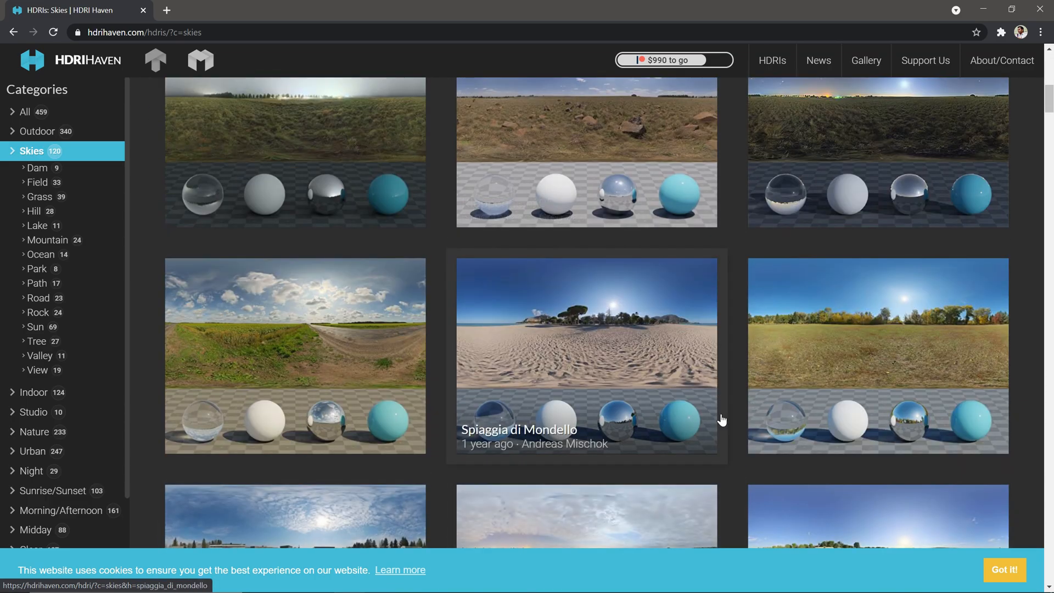
scroll("down", 3)
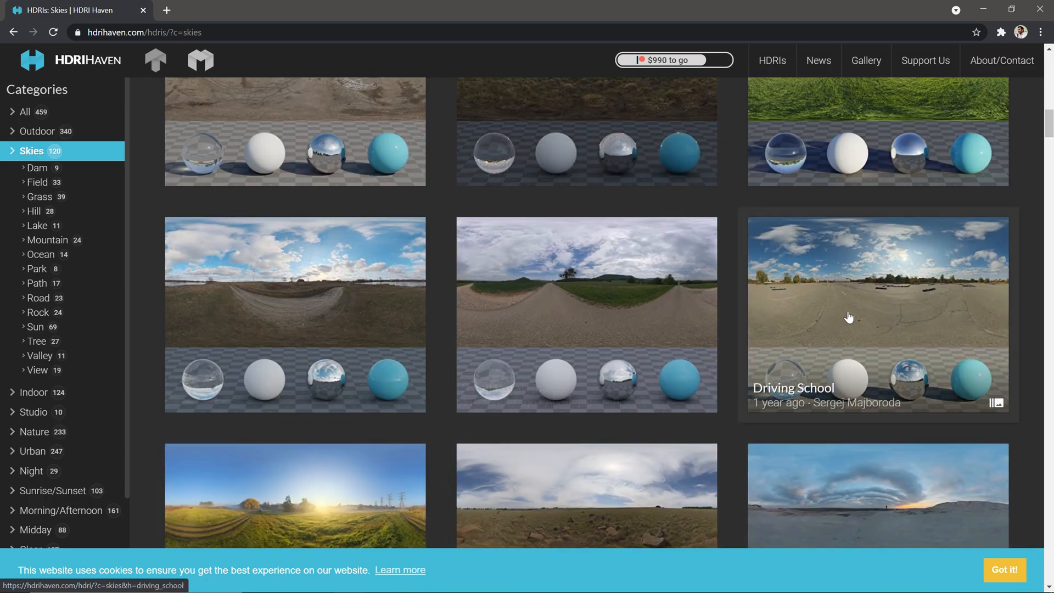
left_click(850, 317)
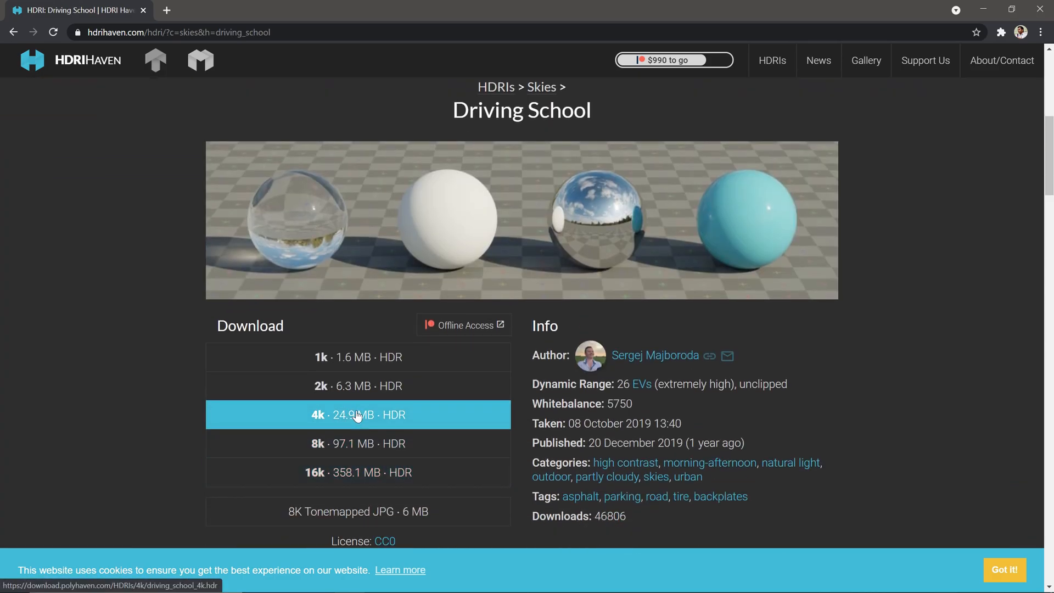
left_click(357, 415)
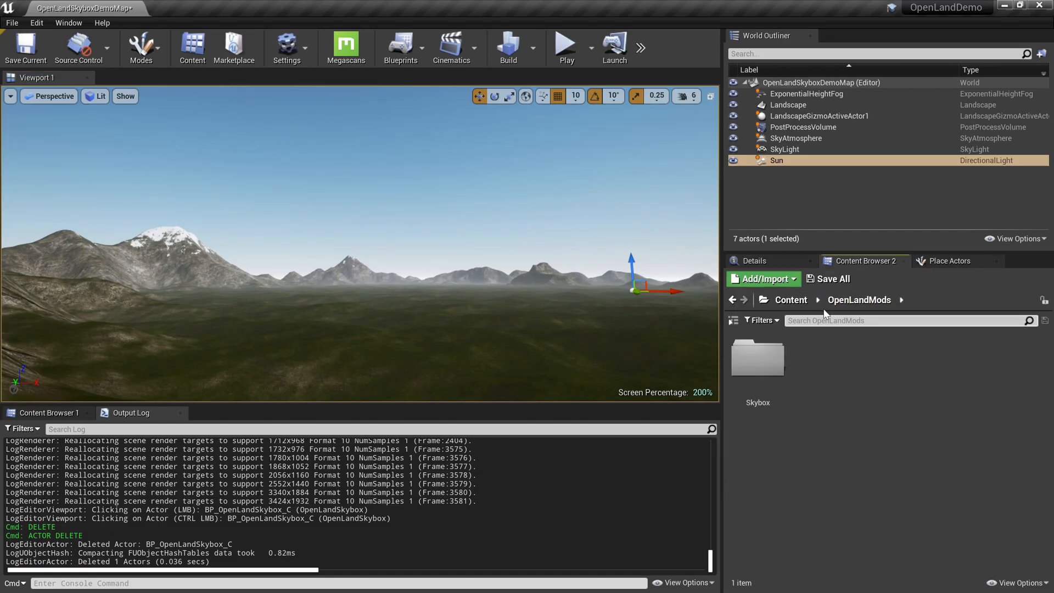
Step: Create a MyContent folder, import driving_school_4k into it, and open the texture
left_click(763, 279)
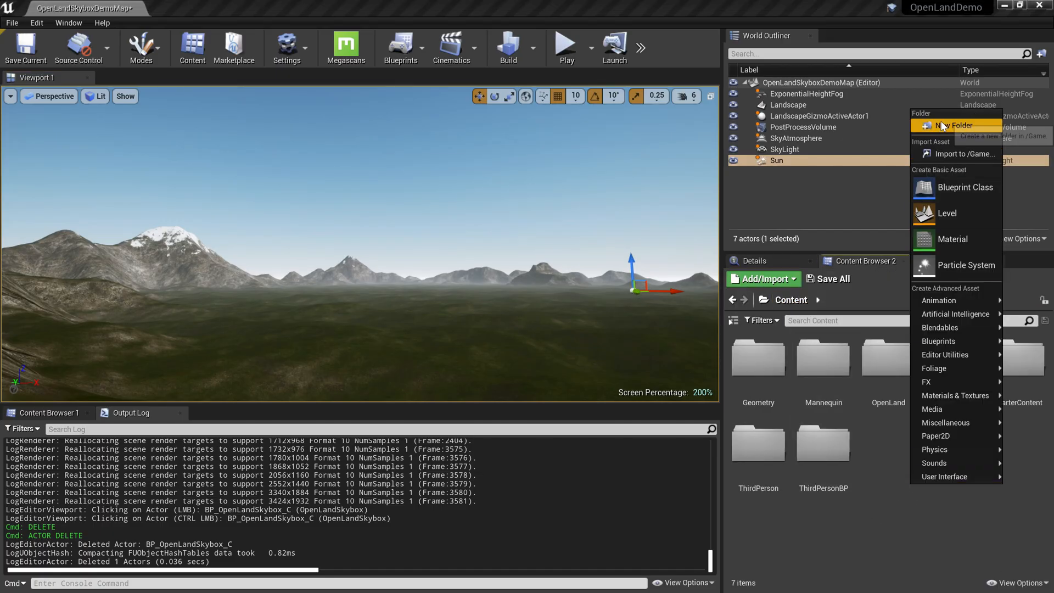
left_click(960, 126)
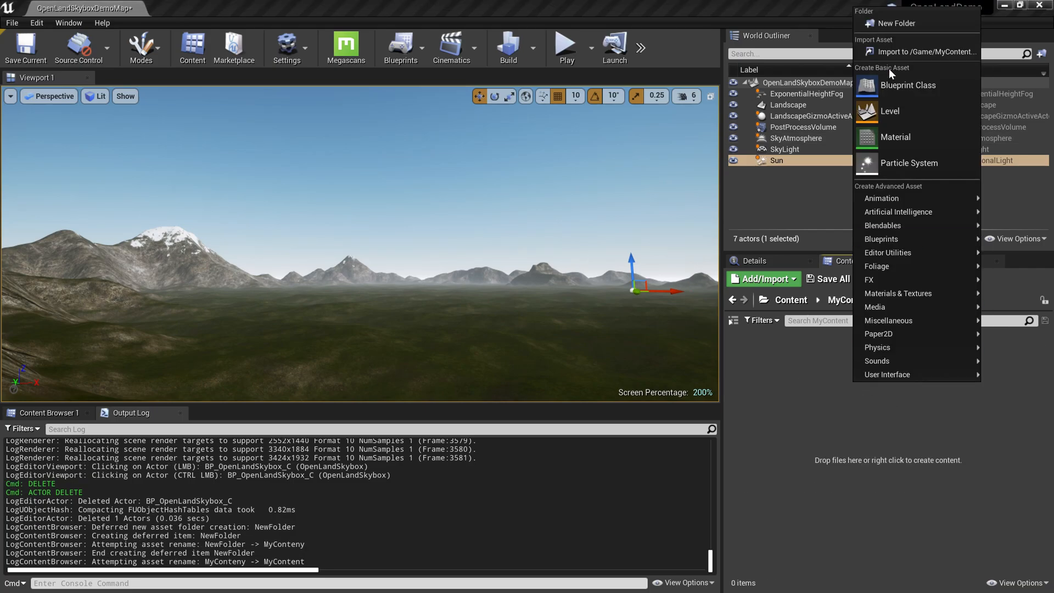
left_click(928, 52)
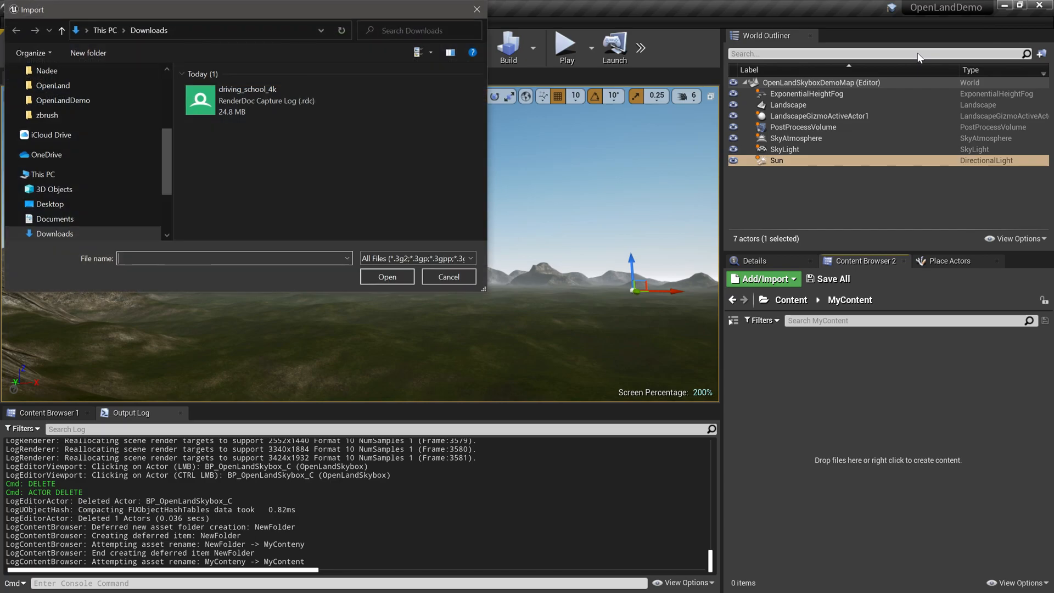
left_click(259, 99)
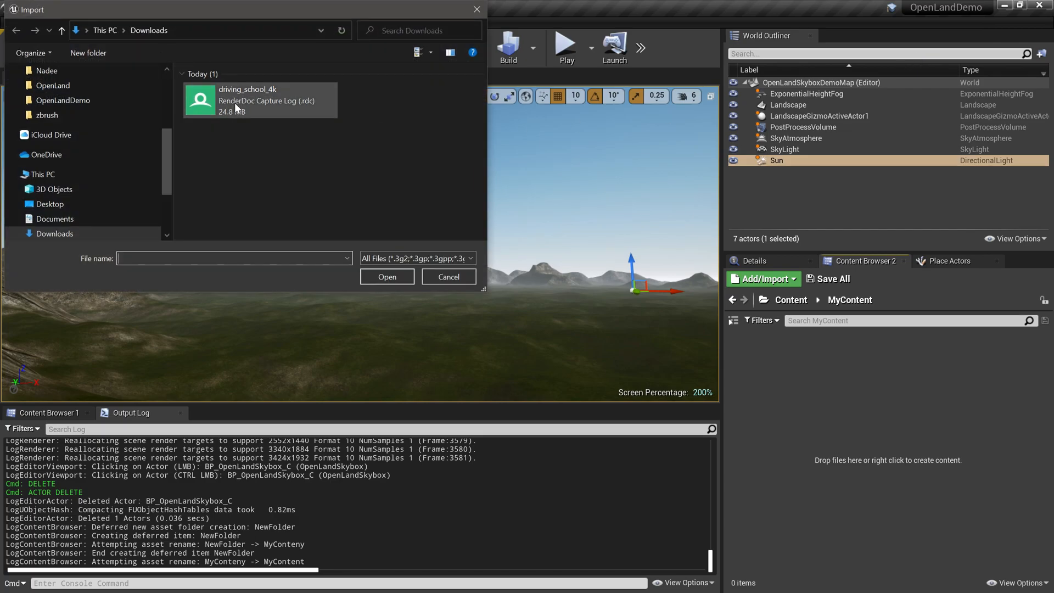
left_click(386, 276)
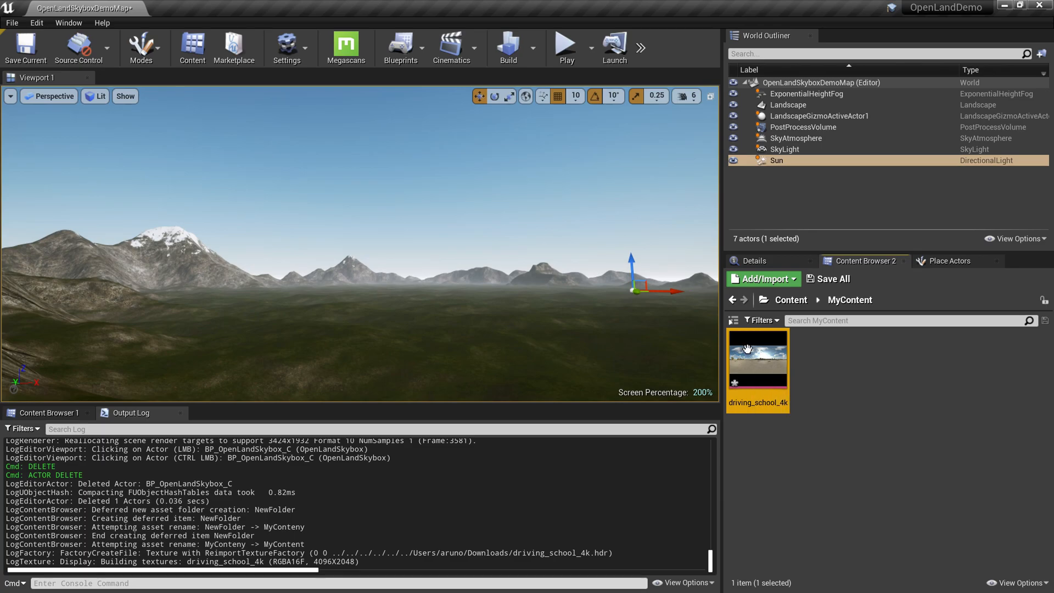
double_click(758, 355)
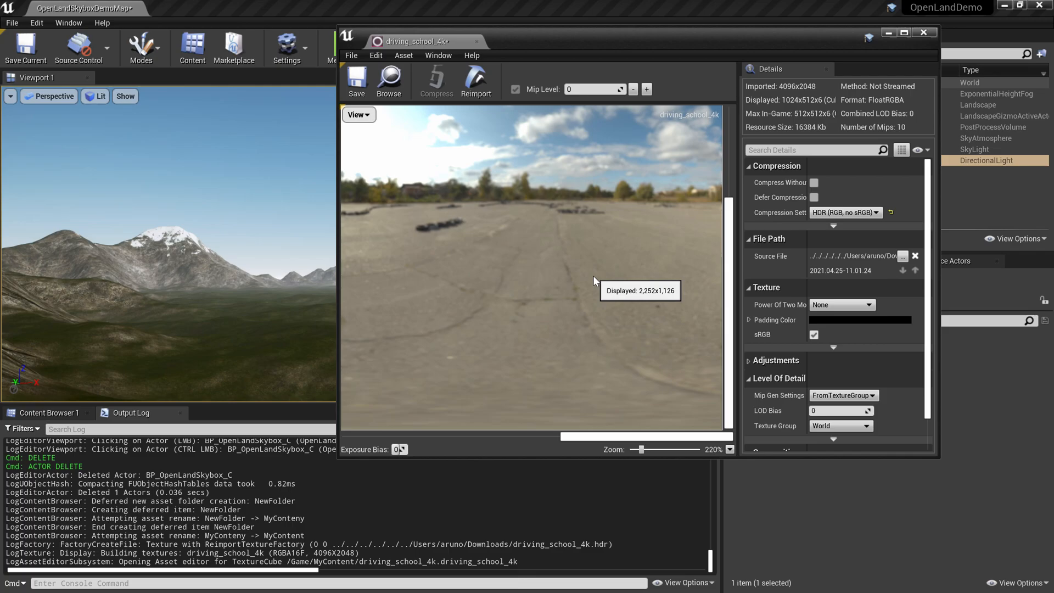
Step: Set driving_school_4k Mip Gen Settings to NoMipmaps and change its Texture Group
left_click_drag(595, 281, 609, 285)
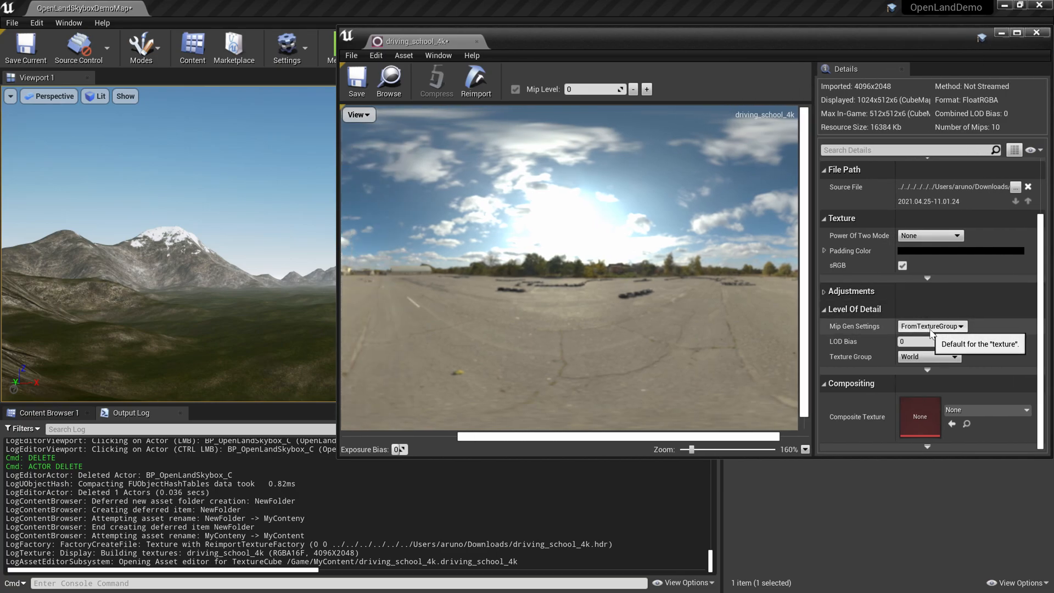
left_click(932, 326)
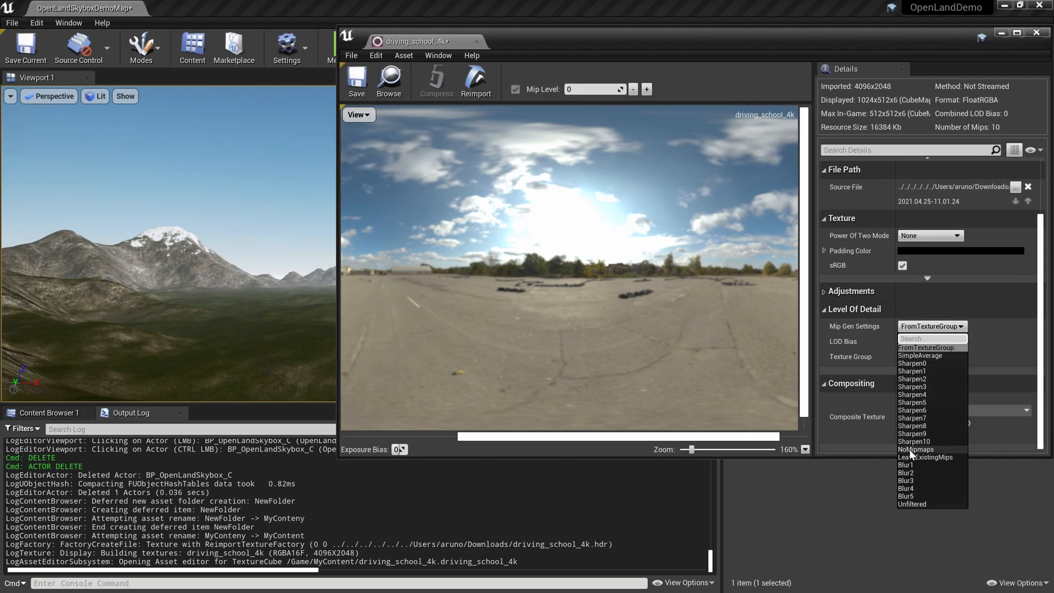
left_click(916, 449)
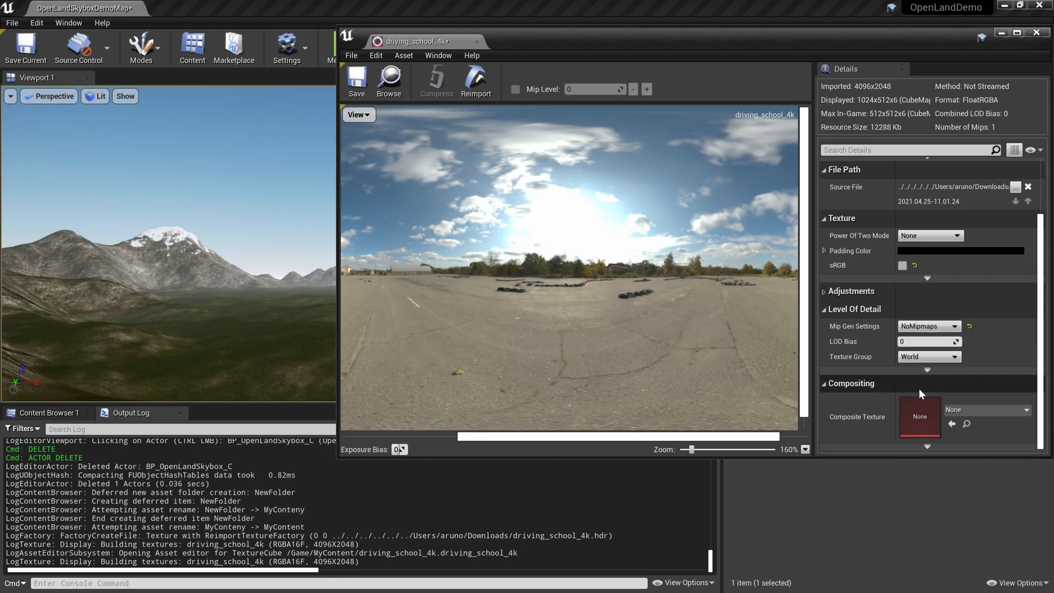
left_click(955, 356)
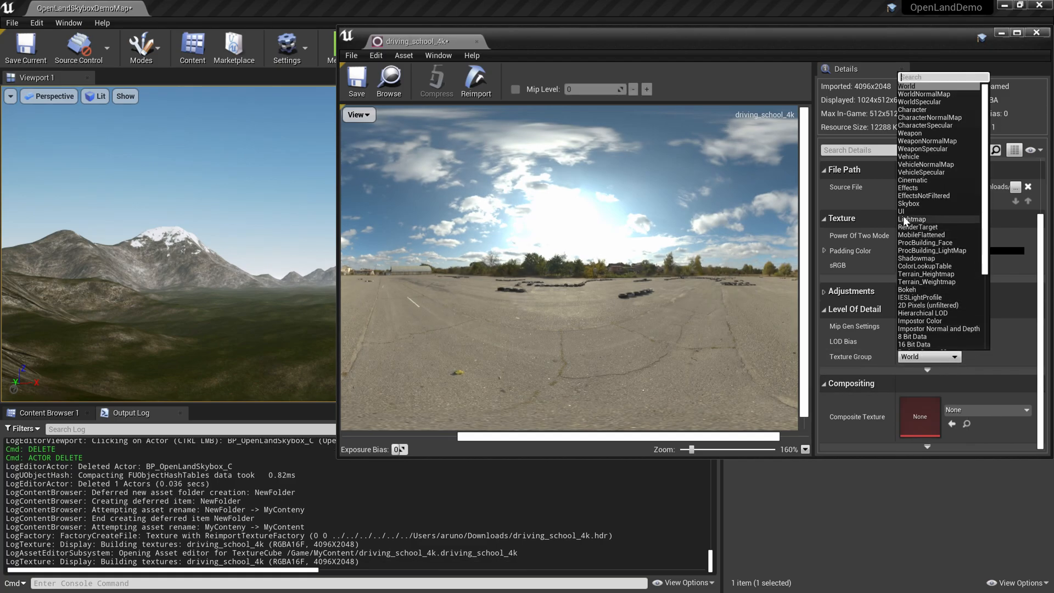
left_click(909, 203)
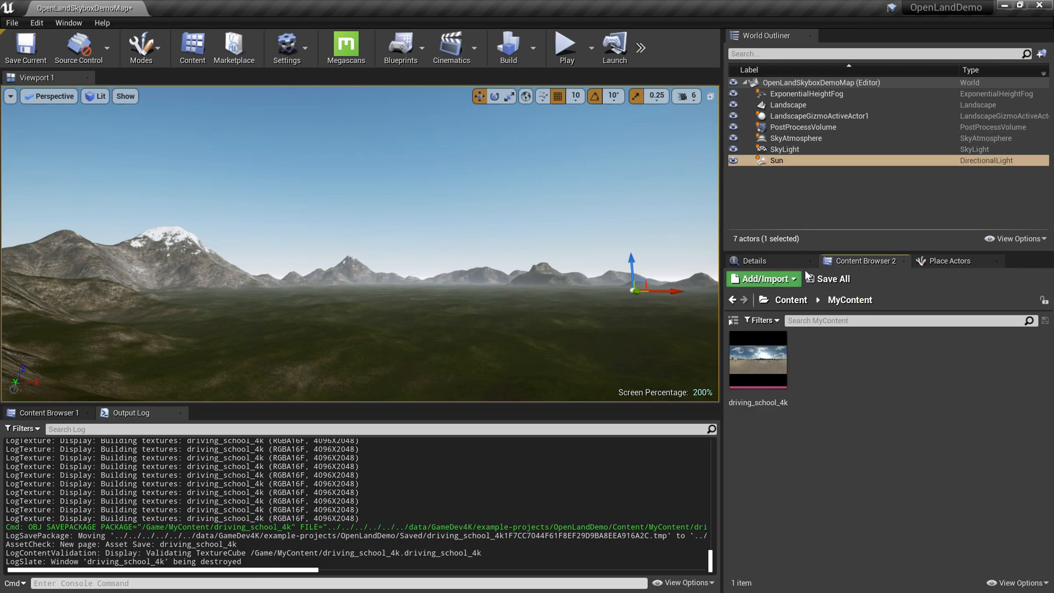
Step: Place BP_OpenLandSkybox from OpenLandMods/Skybox/Blueprints into the level and scale it up
left_click(732, 300)
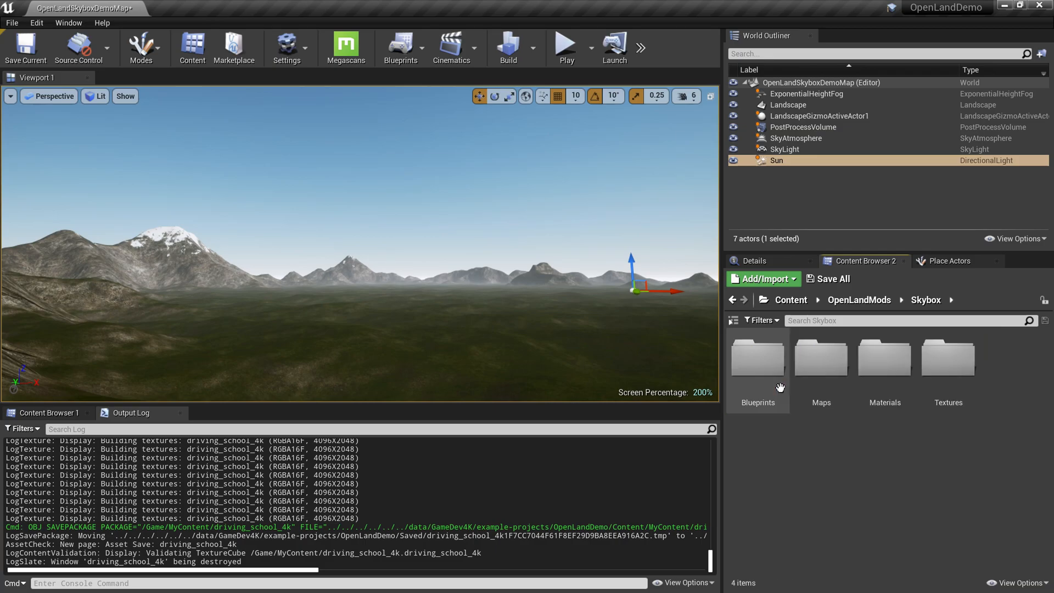
double_click(757, 359)
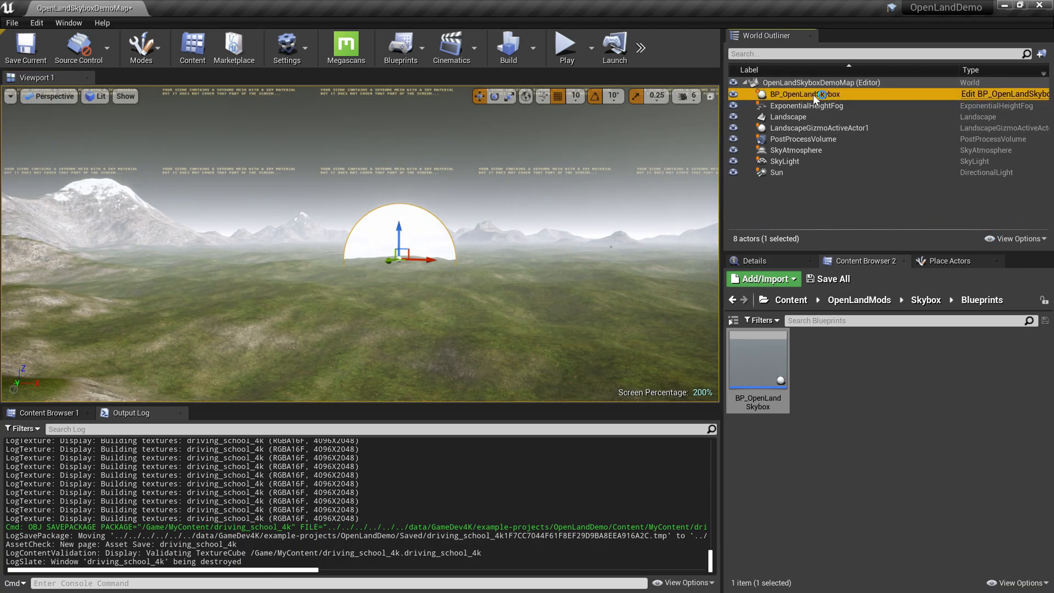
left_click(804, 94)
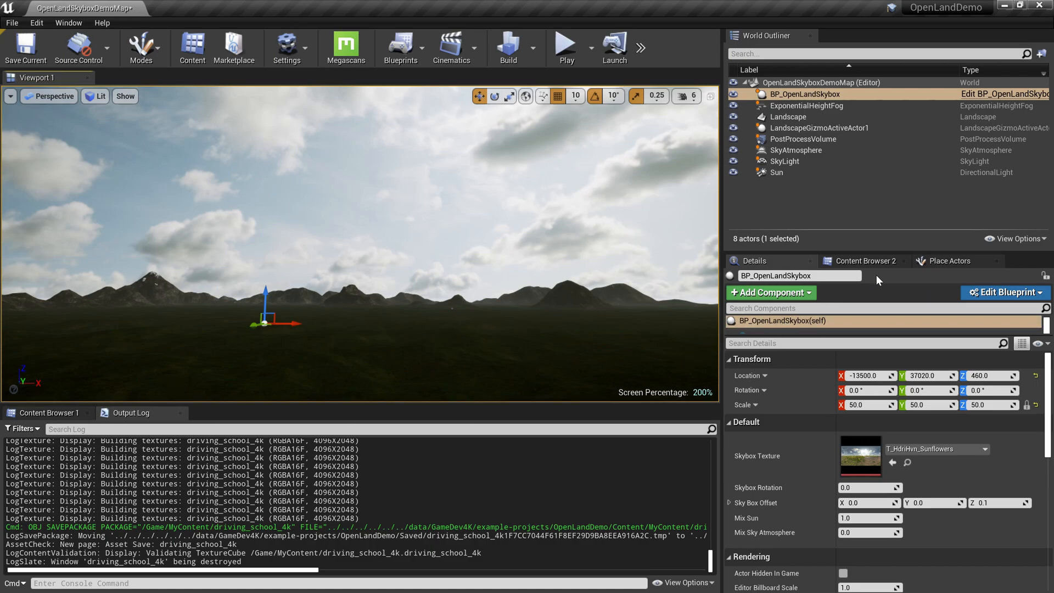
Step: Assign driving_school_4k as the BP_OpenLandSkybox Skybox Texture
left_click(865, 261)
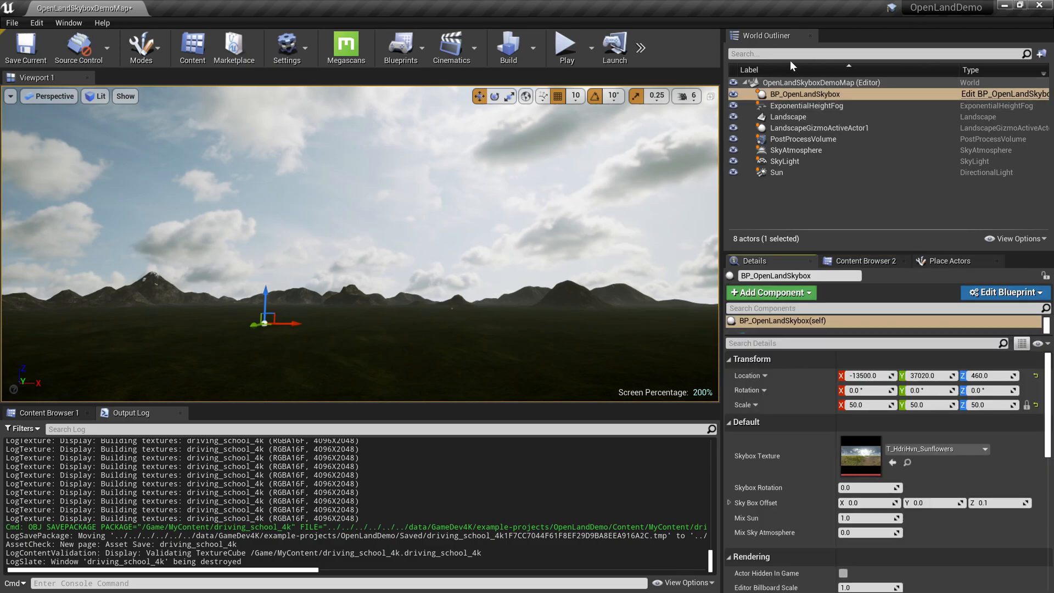
mouse_move(893, 461)
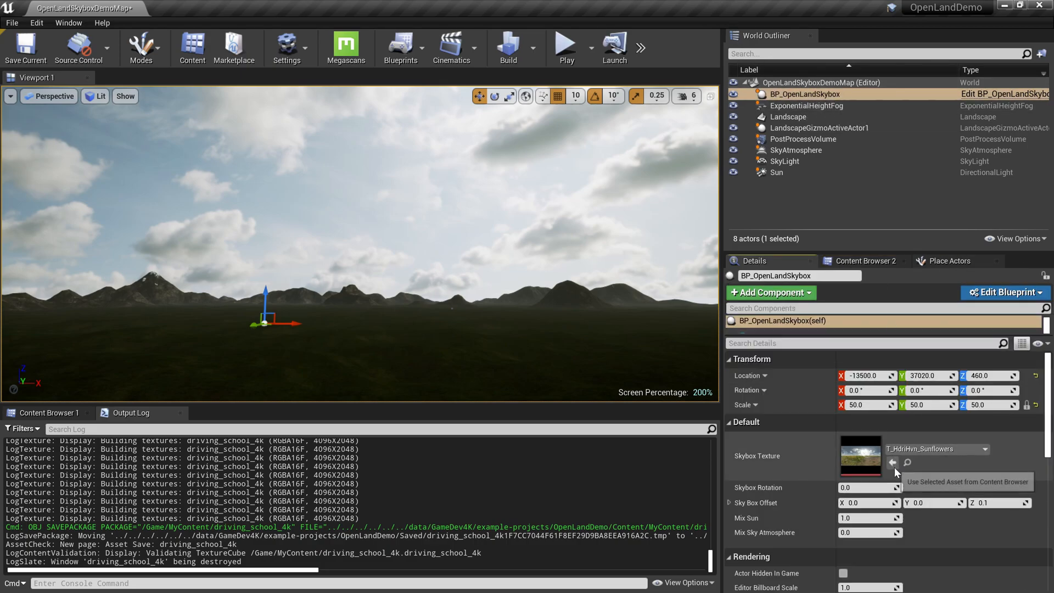
left_click(893, 462)
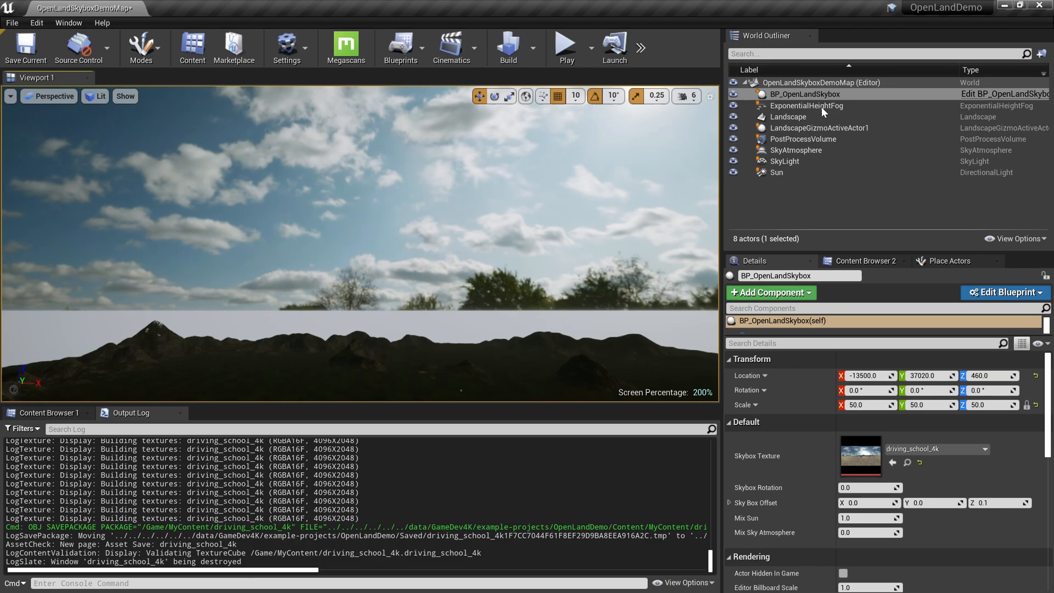
left_click(805, 93)
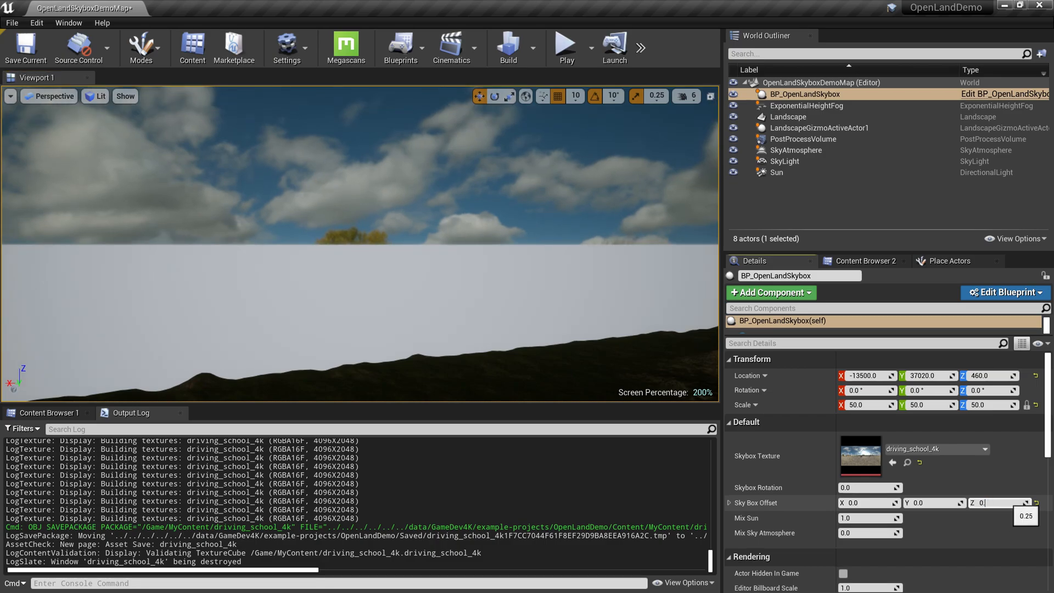
Step: Set the skybox Sky Box Offset Z to 0.3
type("0.3")
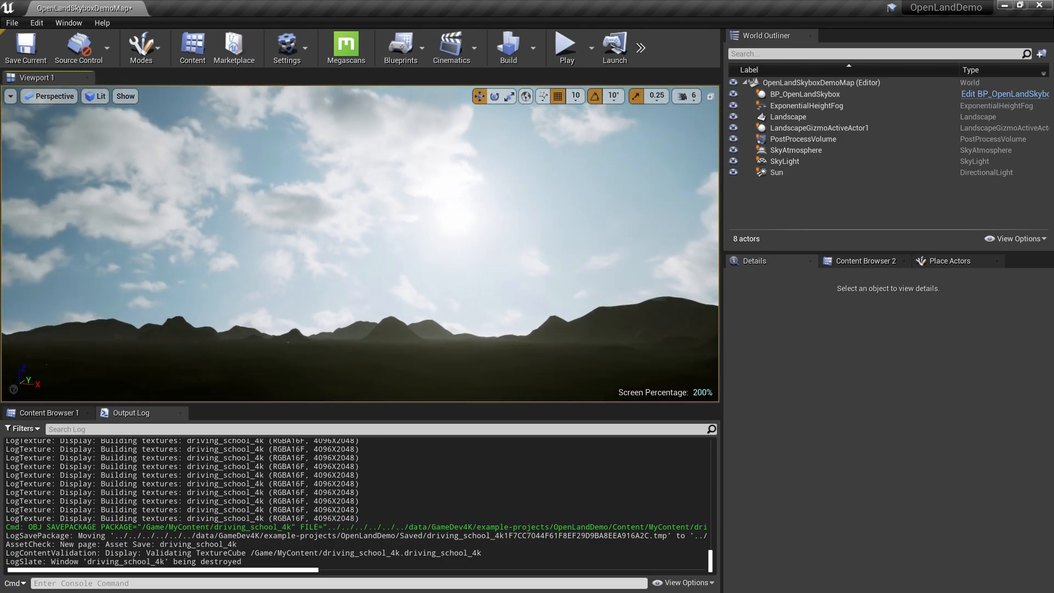
left_click(807, 106)
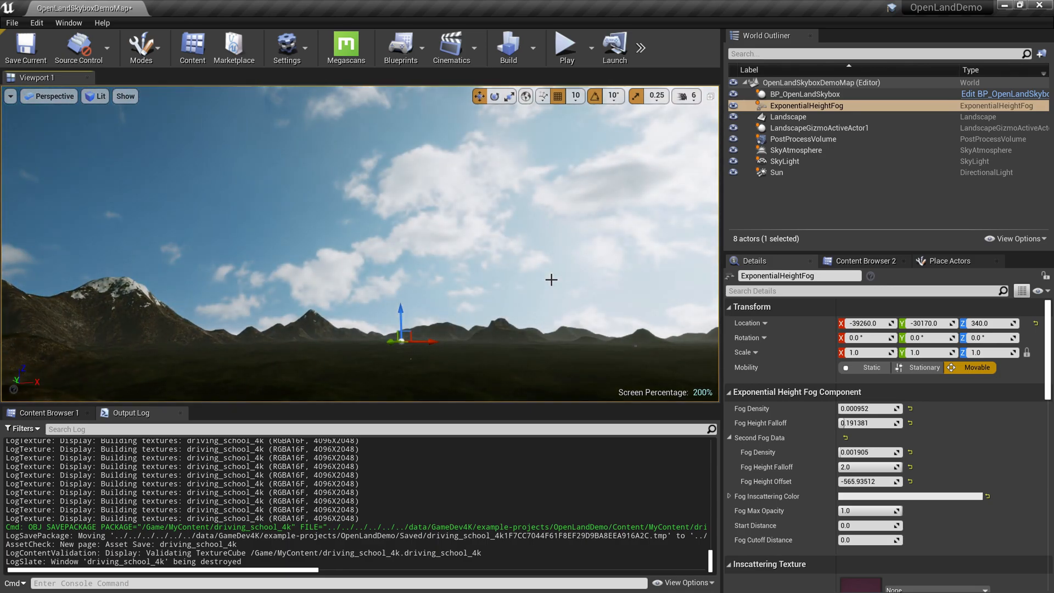
left_click_drag(551, 280, 492, 297)
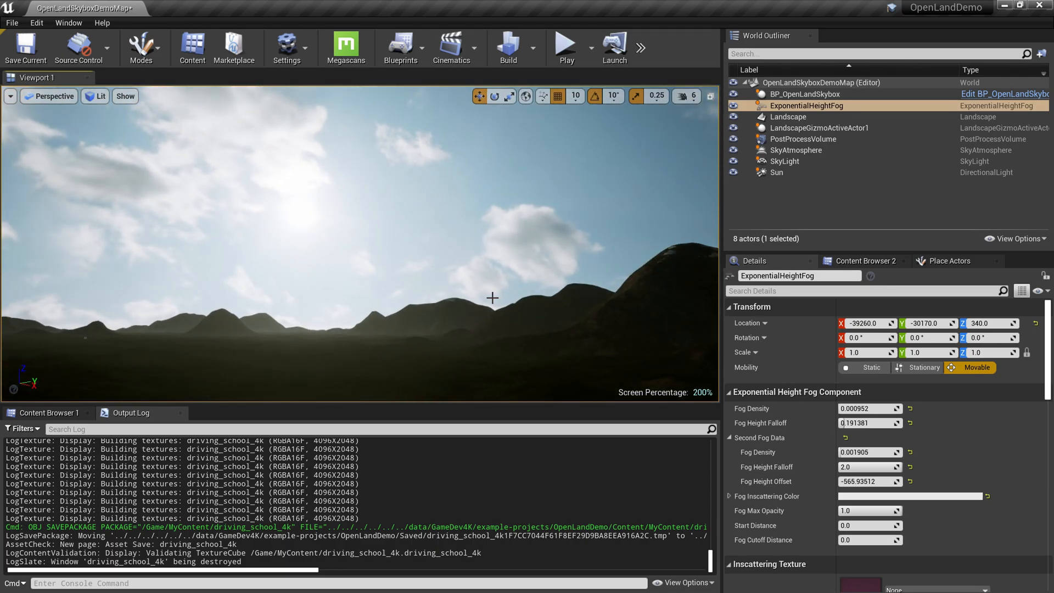